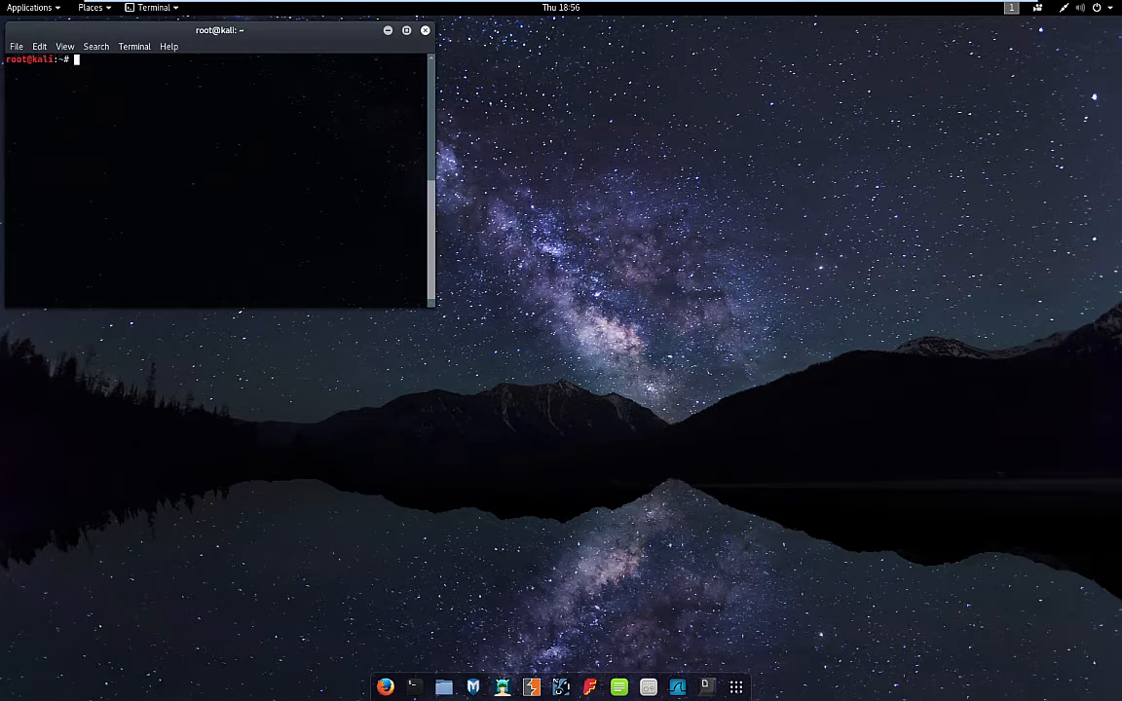
mouse_move(300, 234)
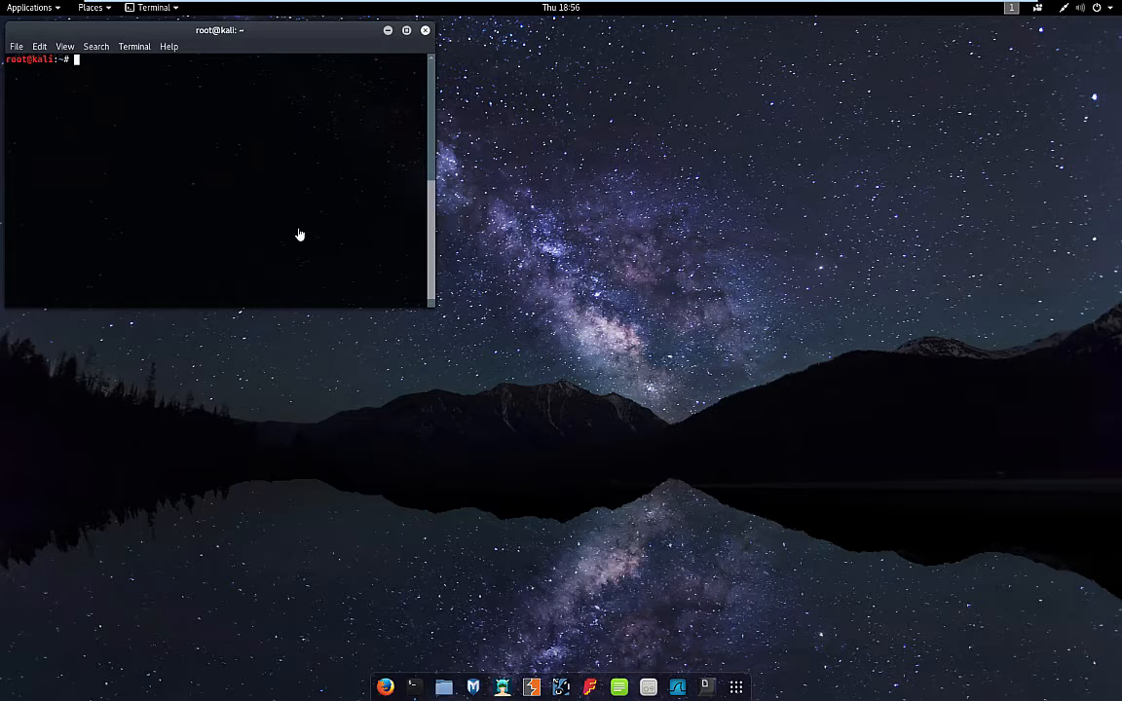
Begin entering the clear command at the prompt beneath the crunch usage help.
text(crunch)
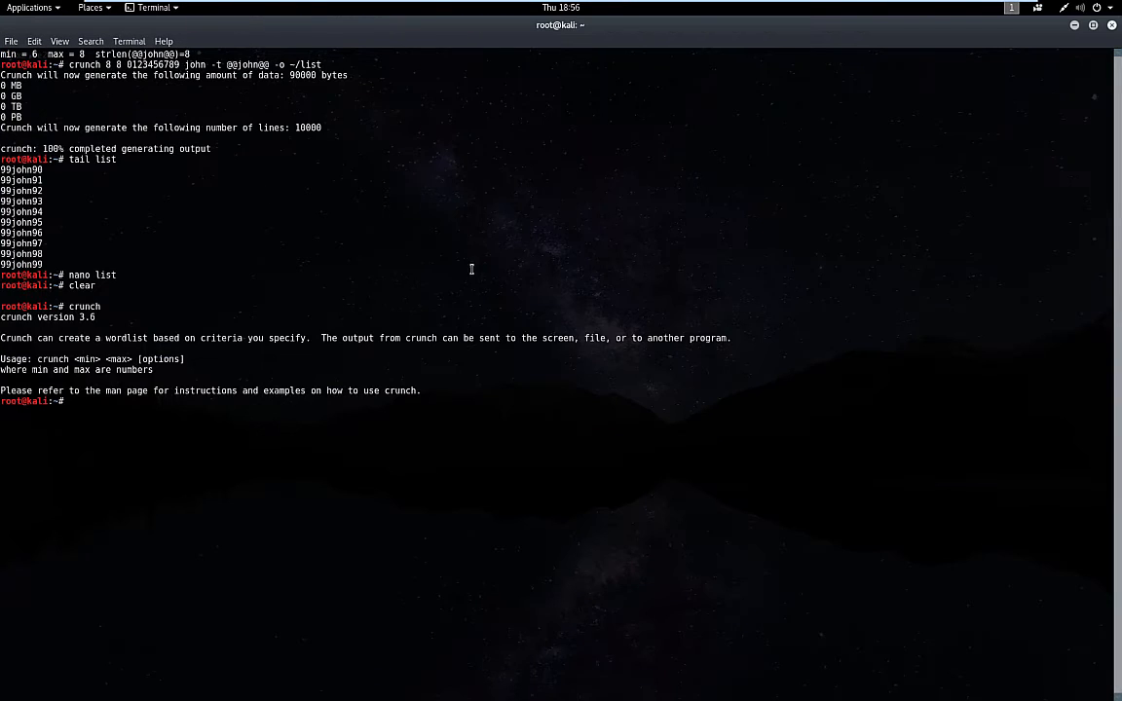
text(cle)
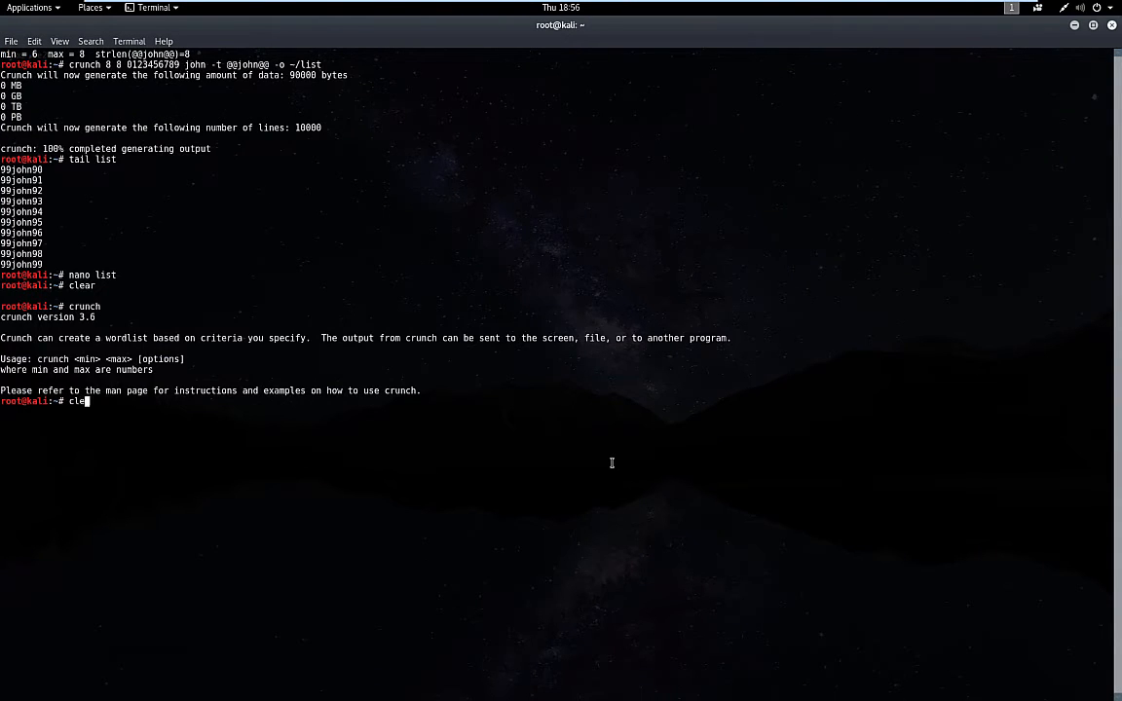
Run clear so only crunch's version and usage summary remain above a fresh prompt.
key(Return)
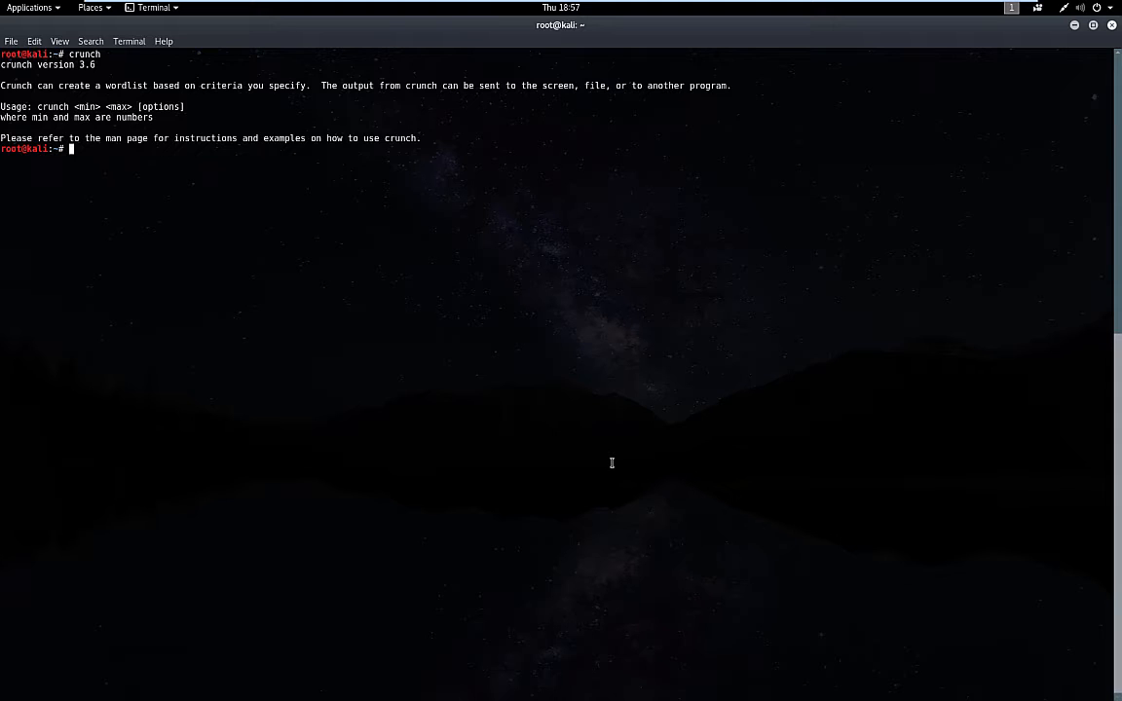
text(crunch 0 0)
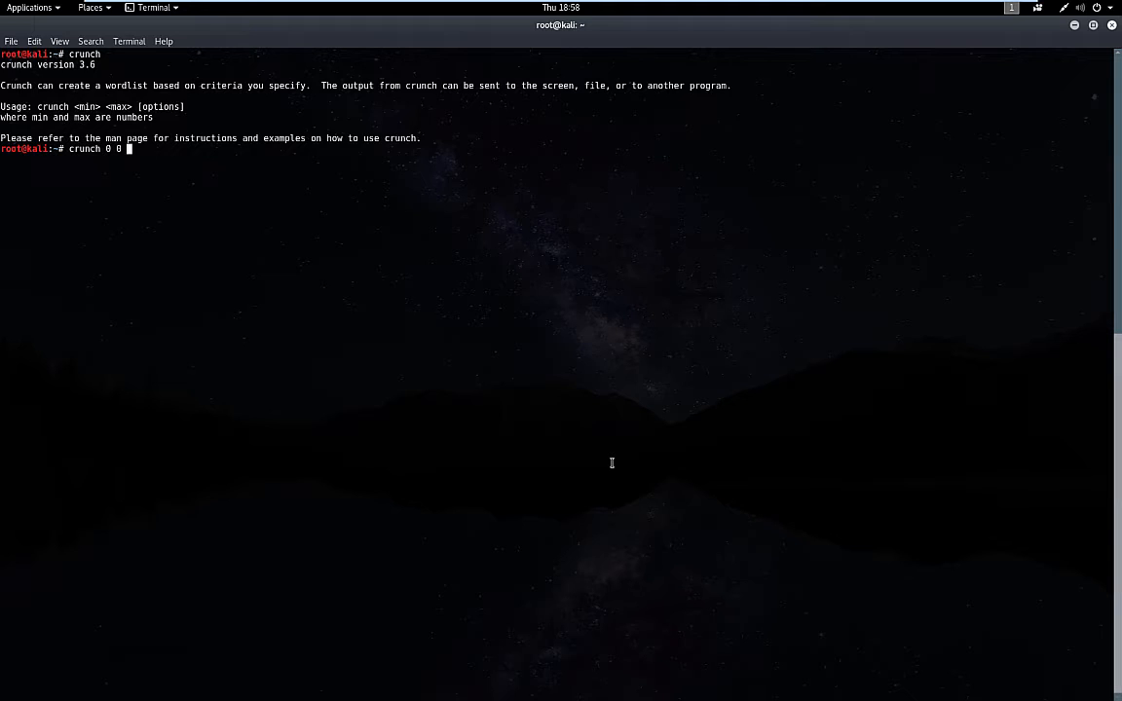
text(flipp)
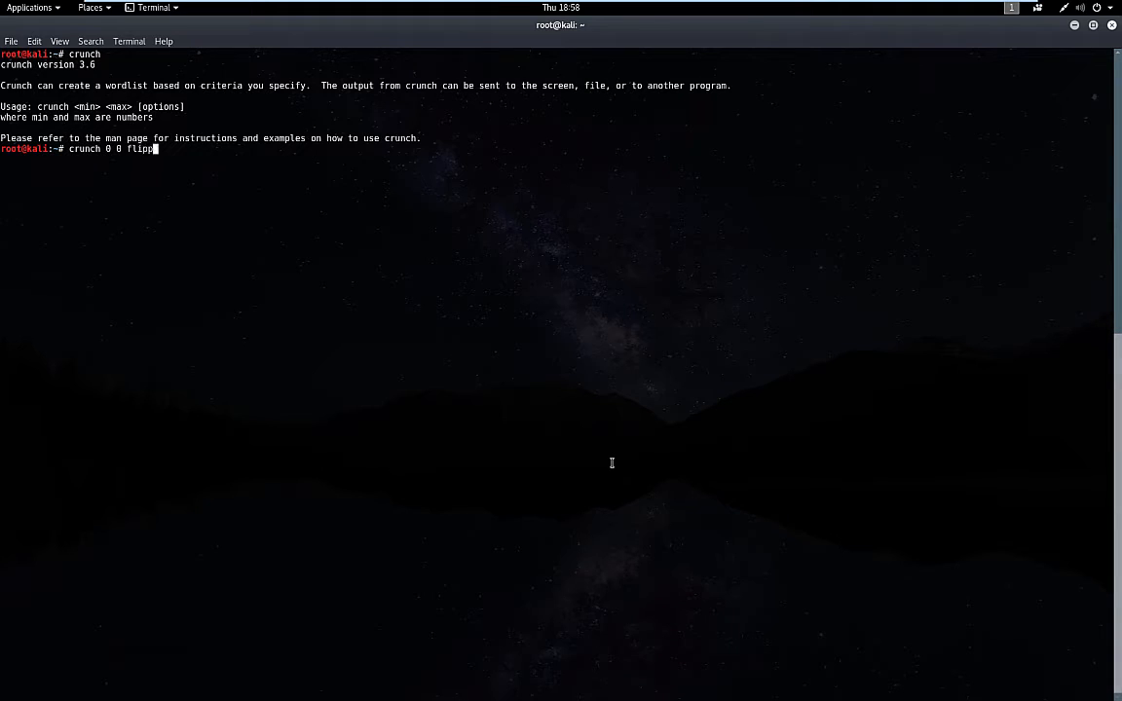
text(er)
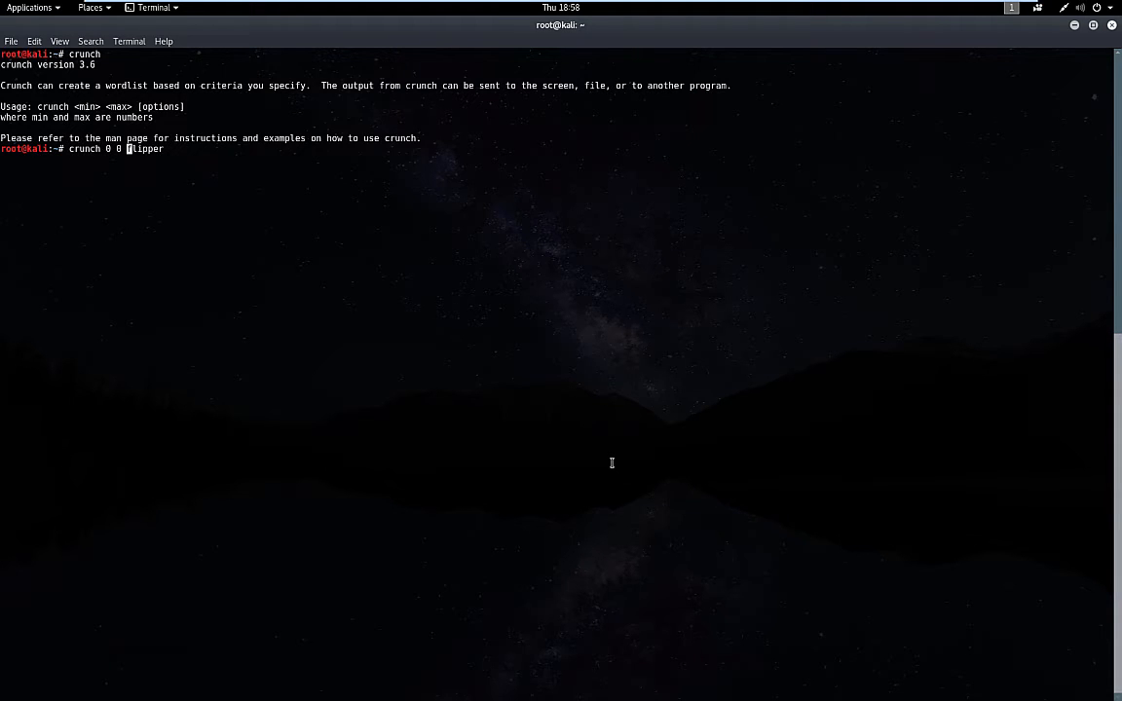
text(01234556789 -t)
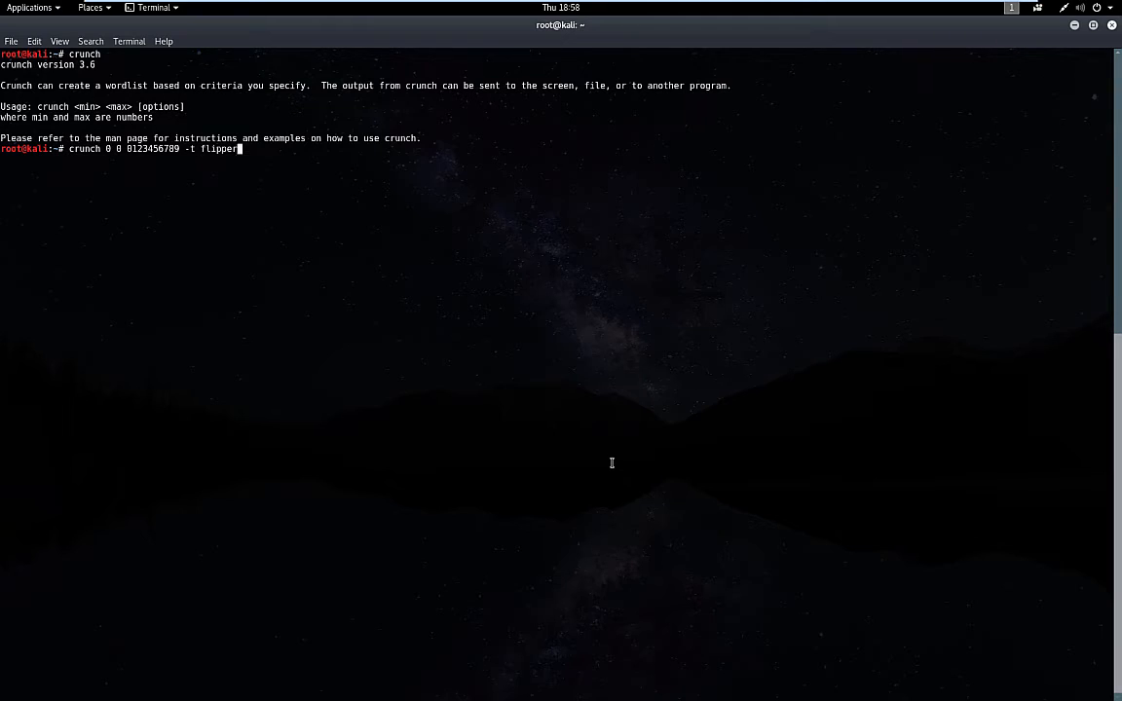
text(@@)
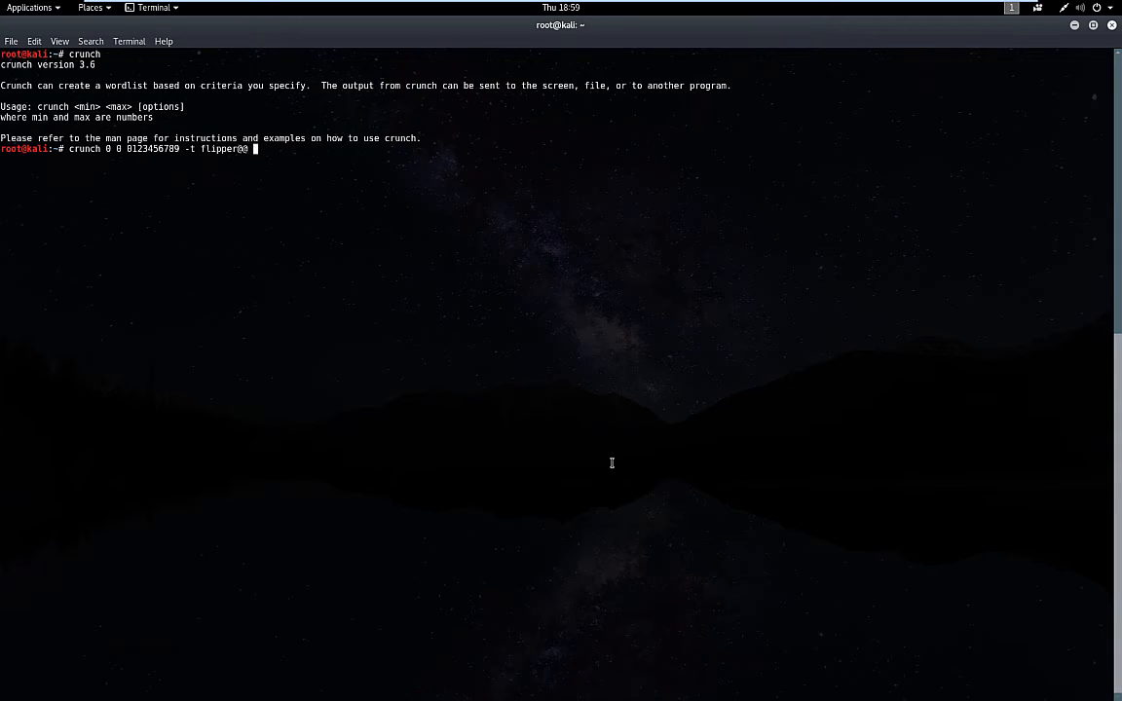
Add the -o output option pointing at the home folder ~/.
text(-o)
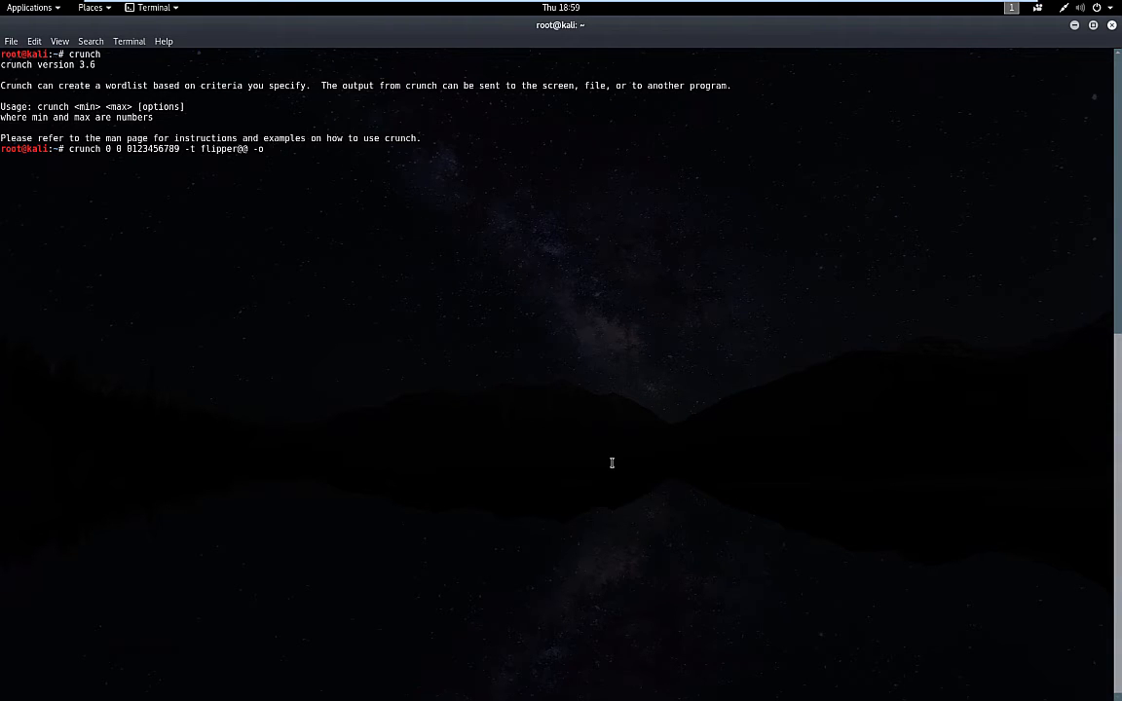
text(~/)
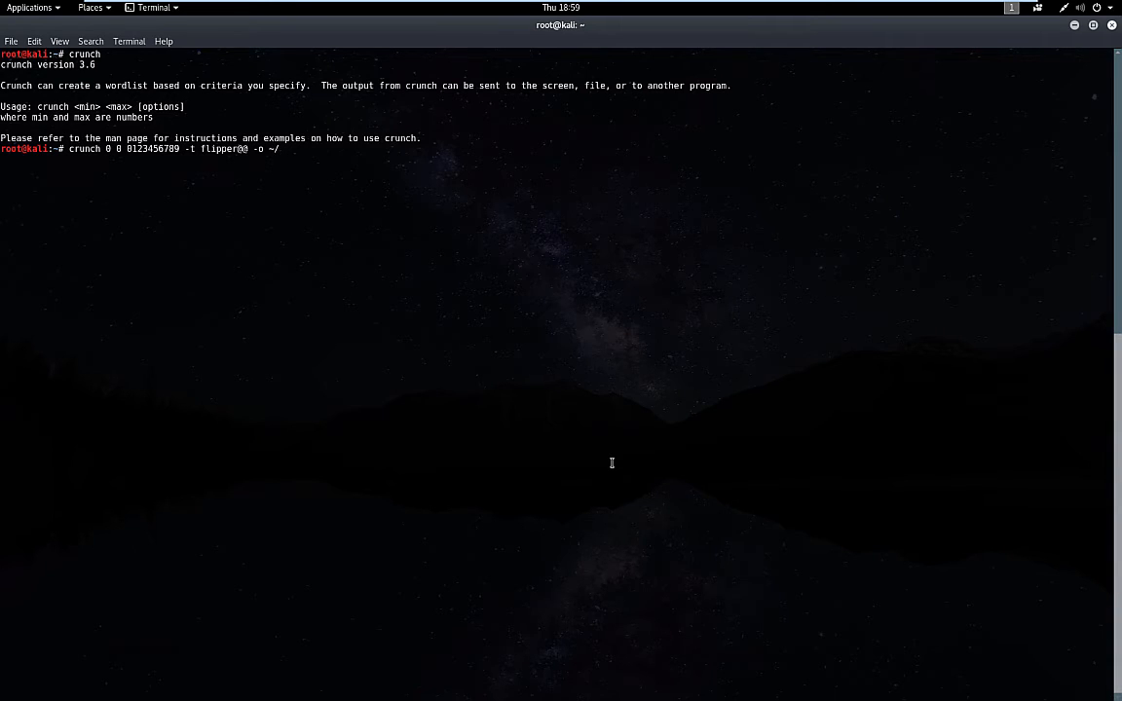
Name the output file ~/list and correct the min and max length values.
text(list)
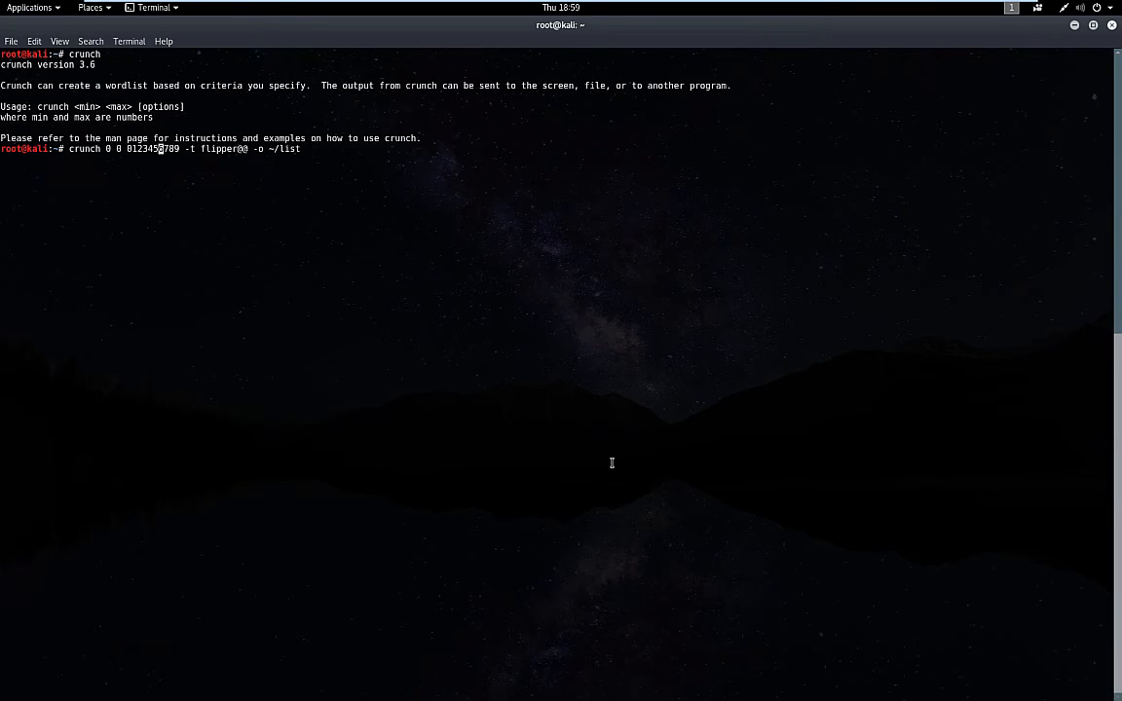
text(6)
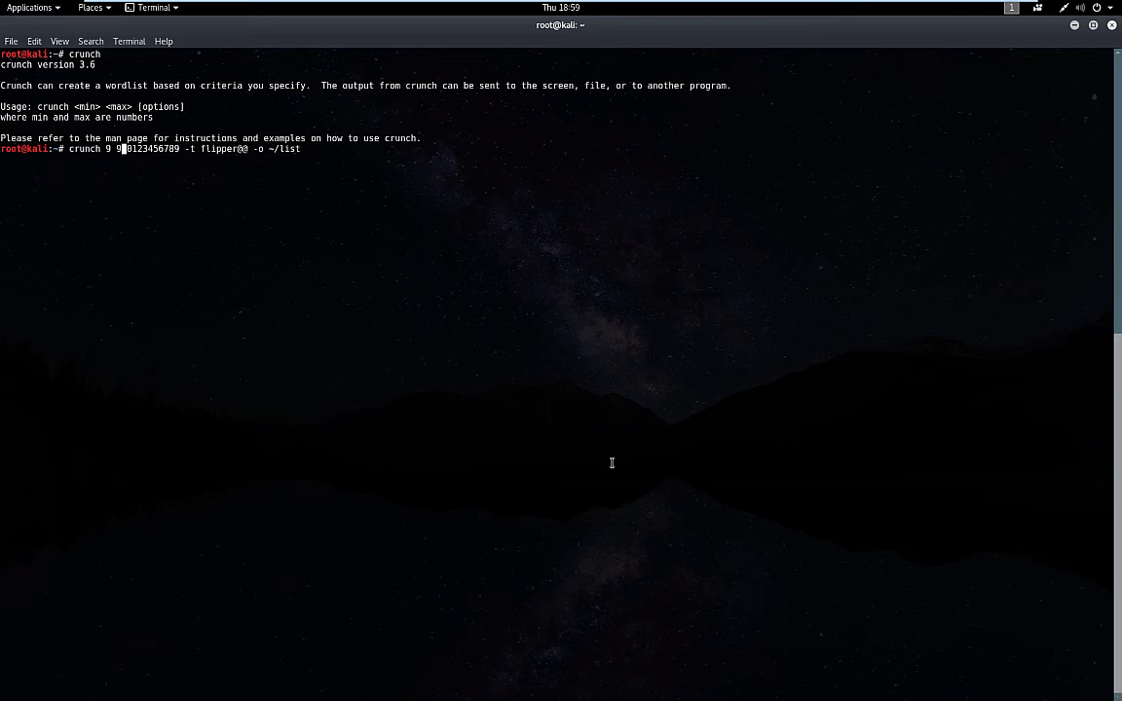
text(" ")
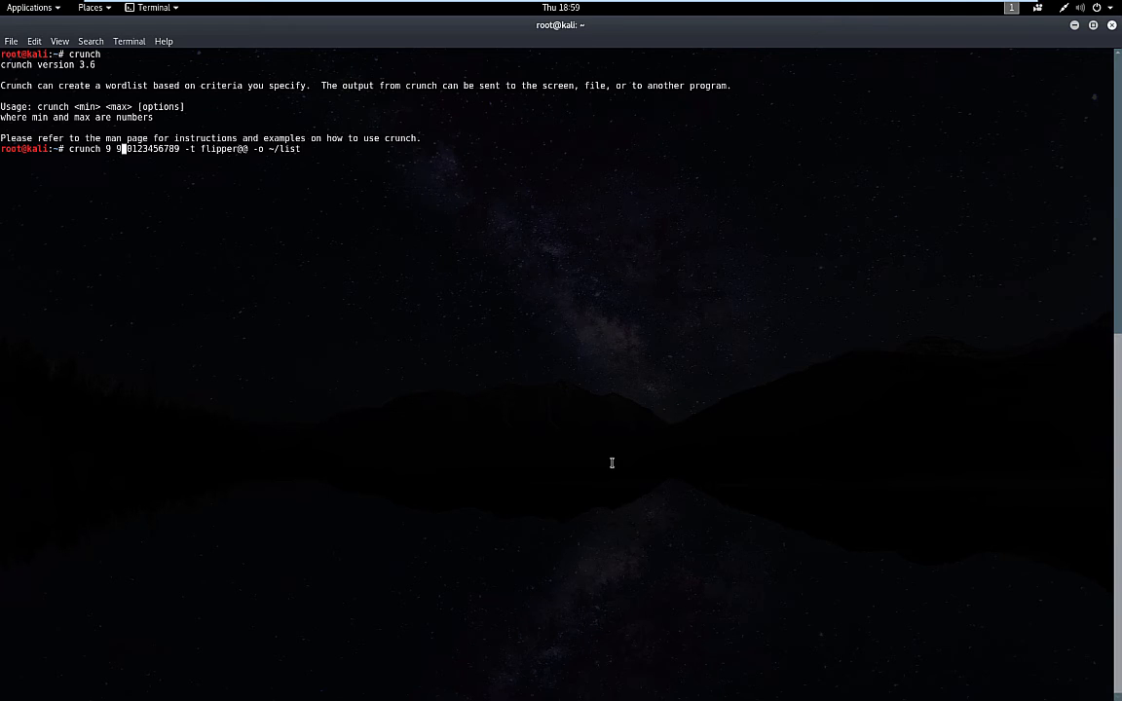
Run crunch to generate 100 lines, then open the list file in nano showing flipper00 onward.
key(Return)
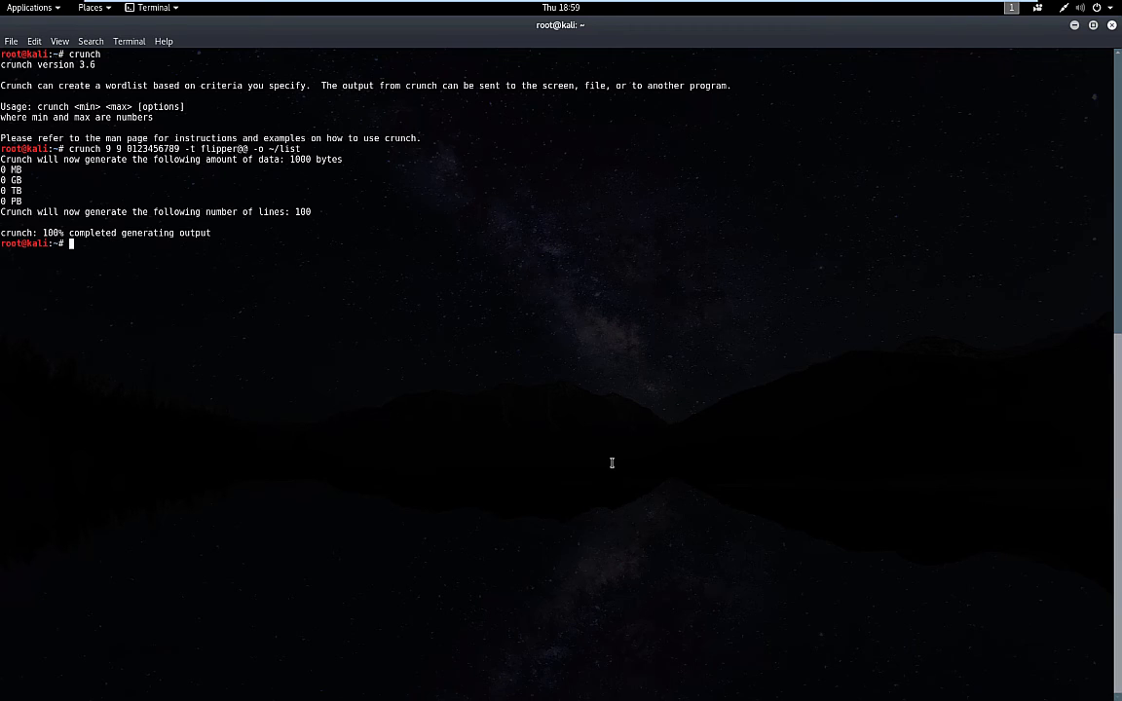
text(nano)
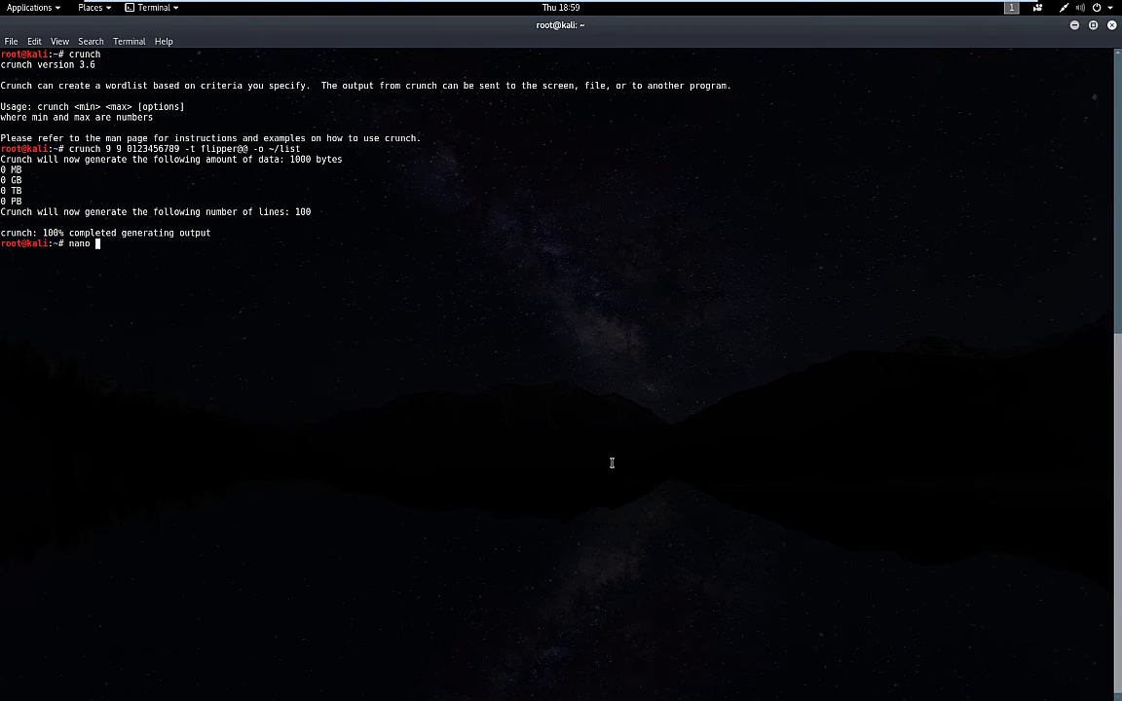
text(list)
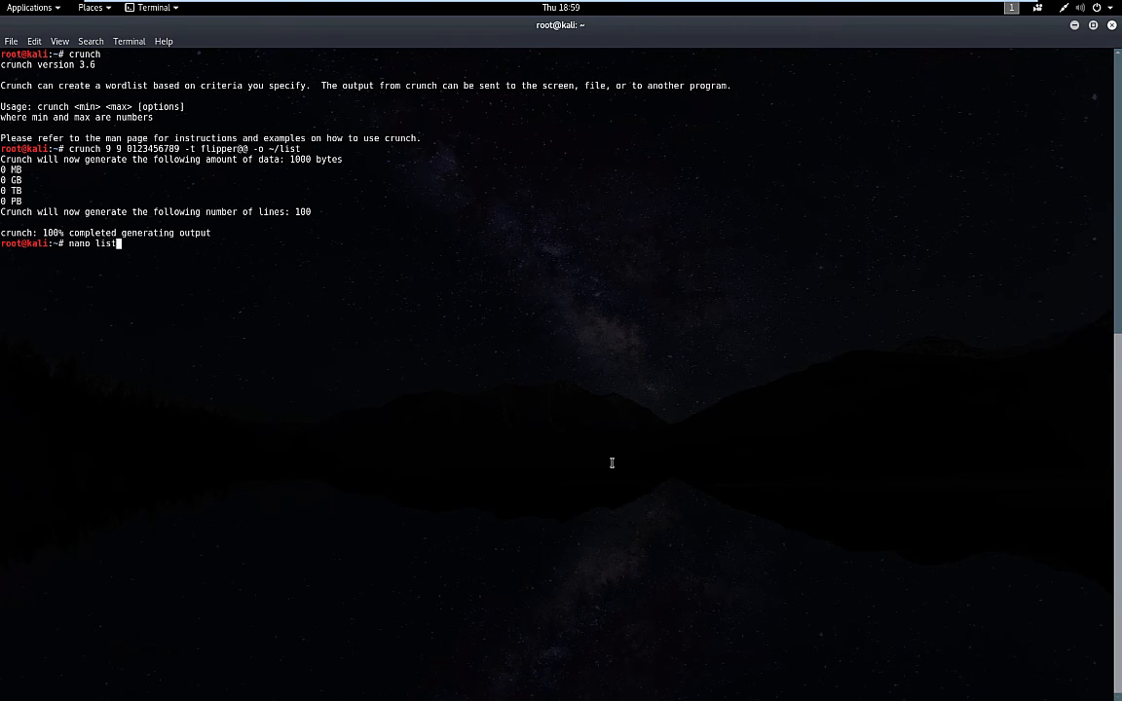
key(Return)
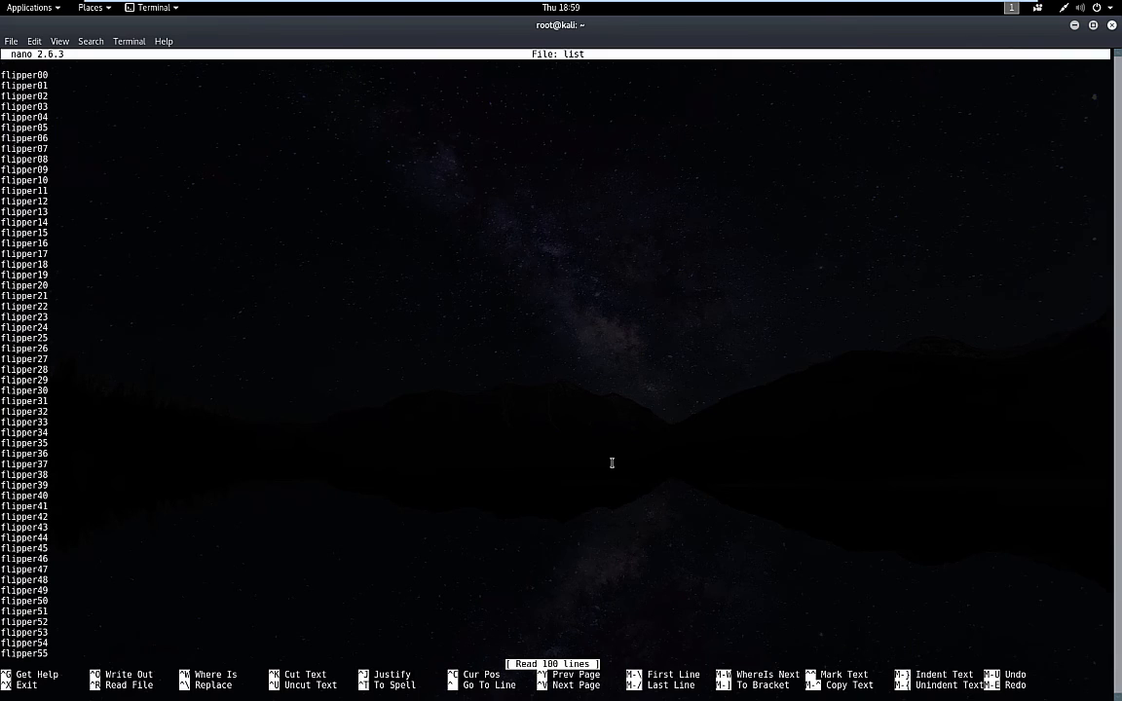